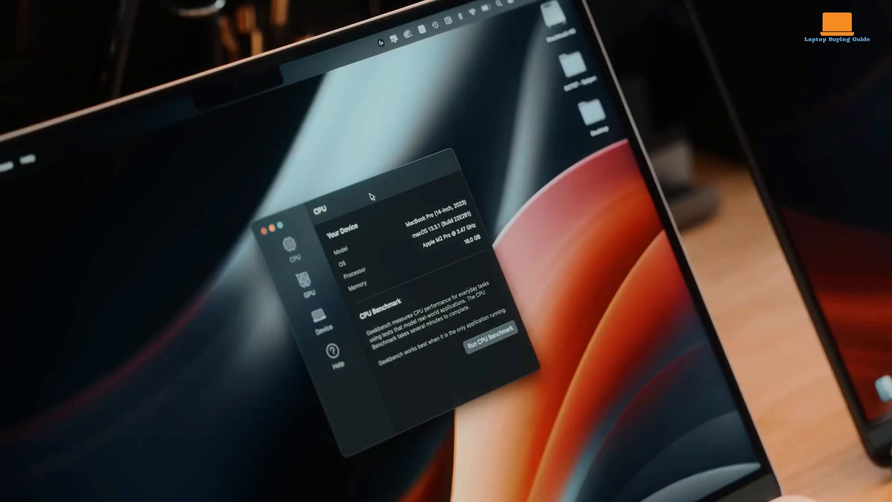
left_click(489, 344)
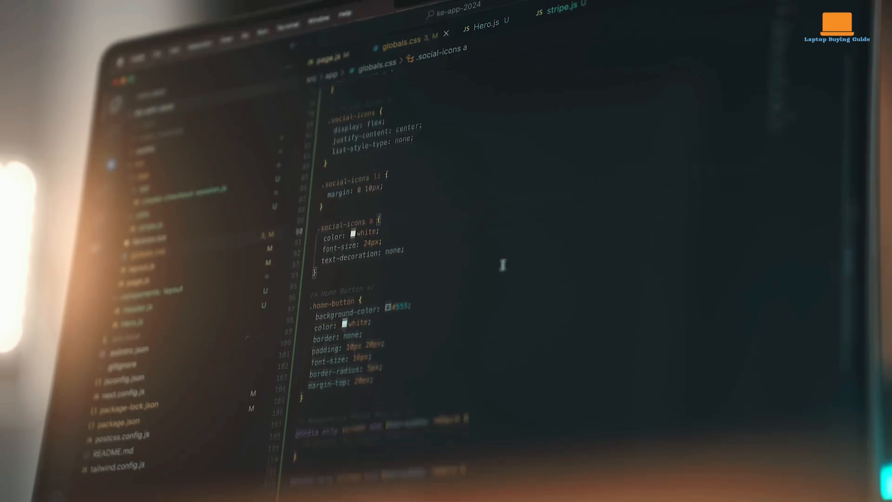
scroll("down", 3)
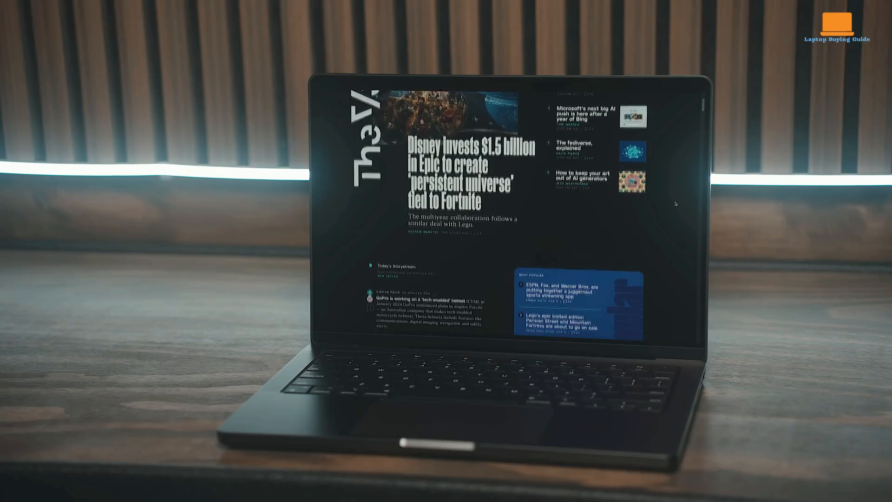
scroll("down", 3)
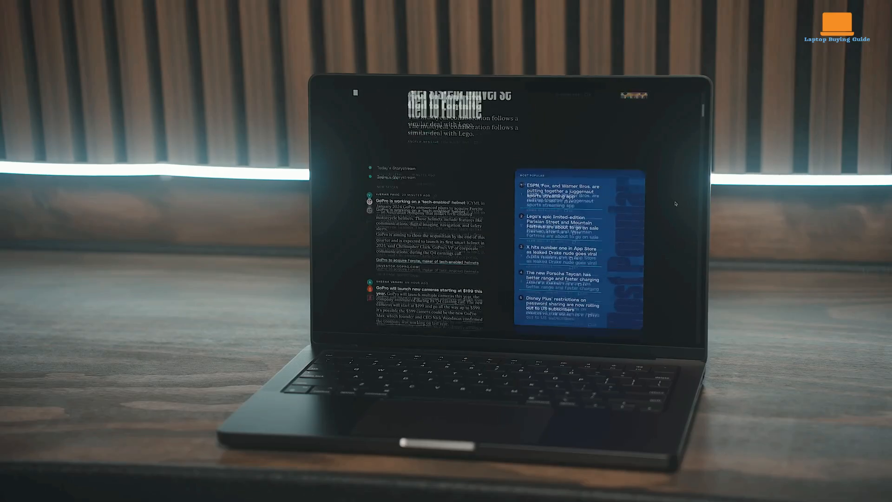